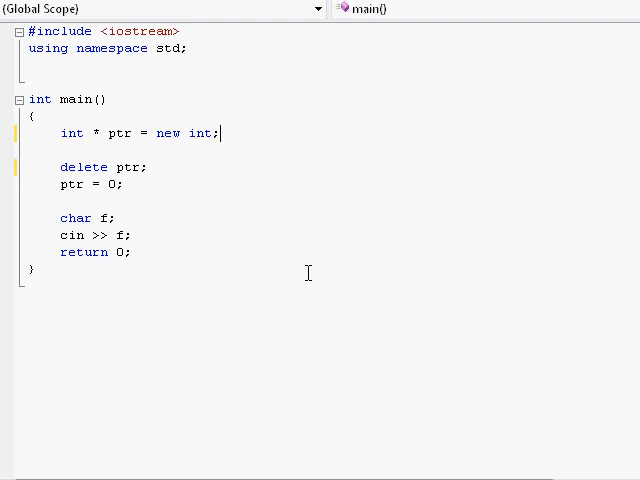
{"action": "mouse_move", "coordinate": [235, 35]}
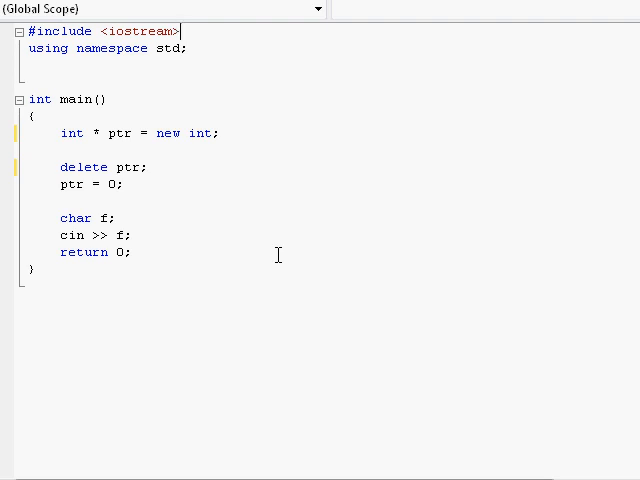
- Review main by selecting from delete ptr to main's end, then the whole file, and deselecting
{"action": "left_click", "coordinate": [34, 150]}
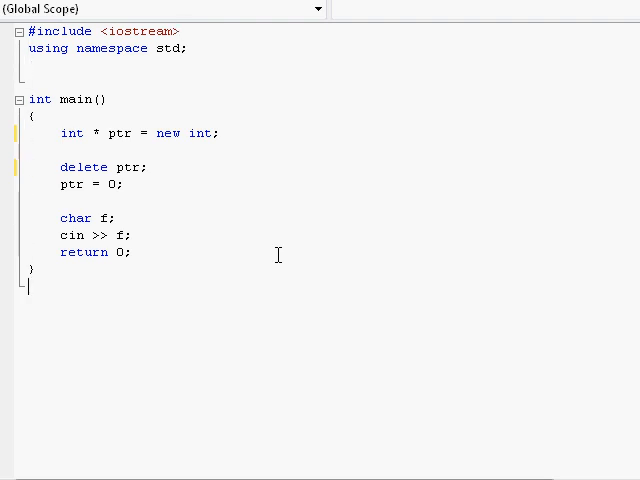
{"action": "left_click_drag", "start_coordinate": [60, 166], "coordinate": [130, 252]}
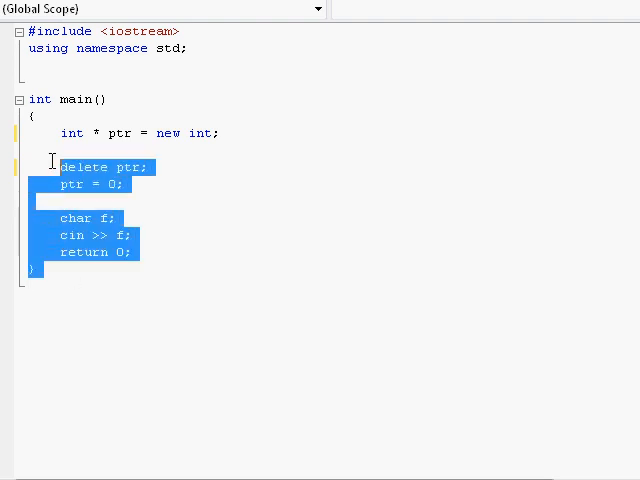
{"action": "left_click", "coordinate": [162, 300]}
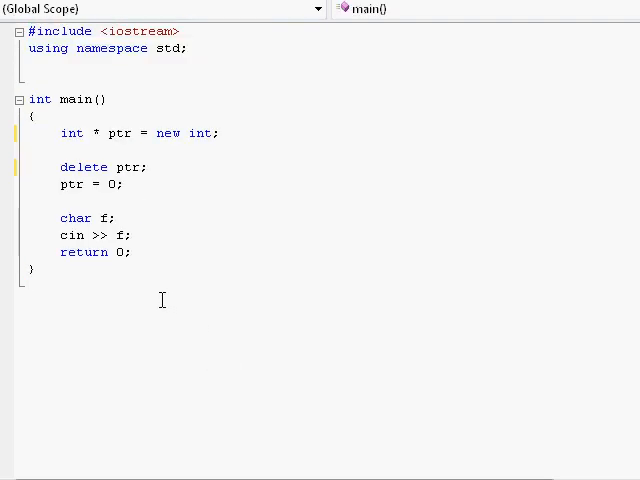
{"action": "mouse_move", "coordinate": [88, 298]}
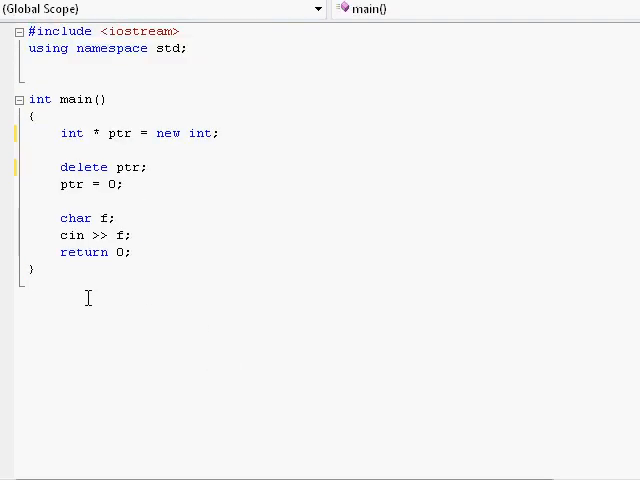
{"action": "key", "text": "ctrl+a"}
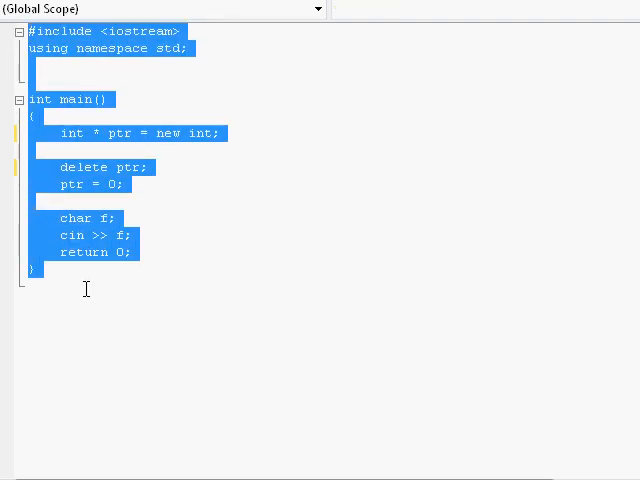
{"action": "left_click", "coordinate": [85, 292]}
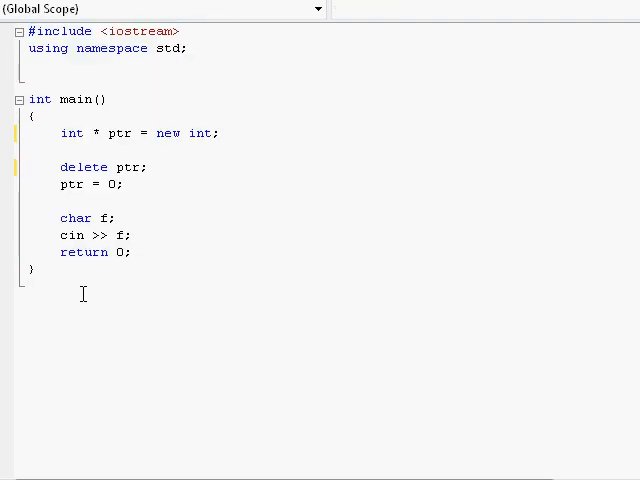
{"action": "mouse_move", "coordinate": [533, 277]}
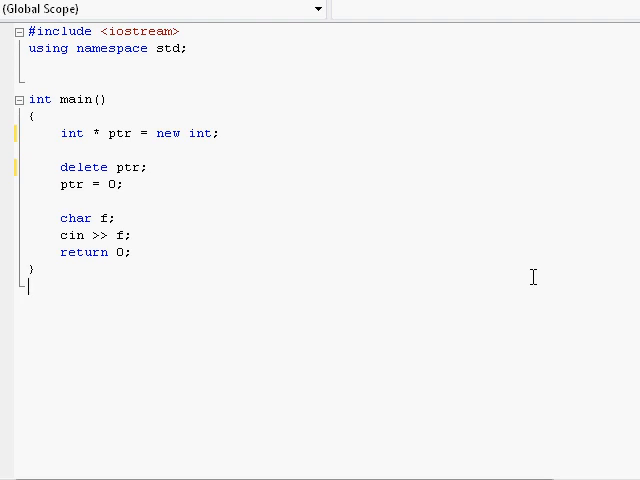
{"action": "mouse_move", "coordinate": [118, 352]}
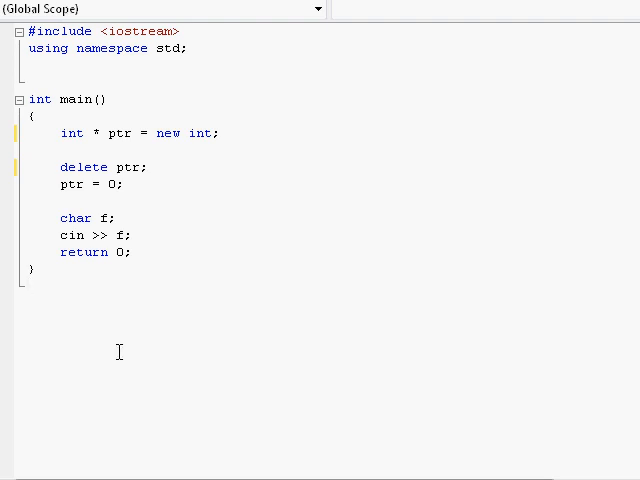
{"action": "mouse_move", "coordinate": [115, 363]}
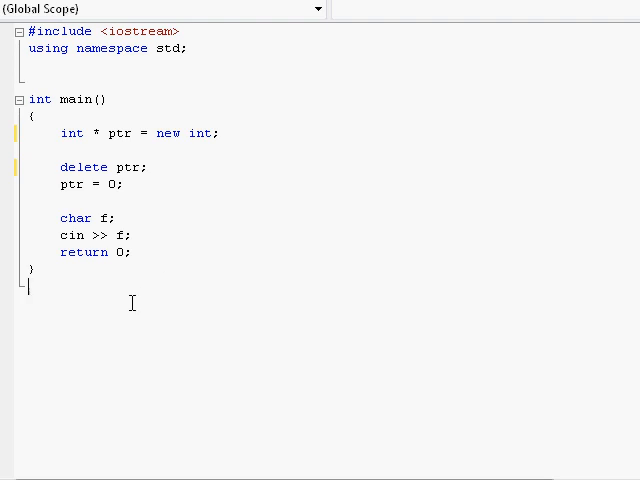
{"action": "mouse_move", "coordinate": [116, 315]}
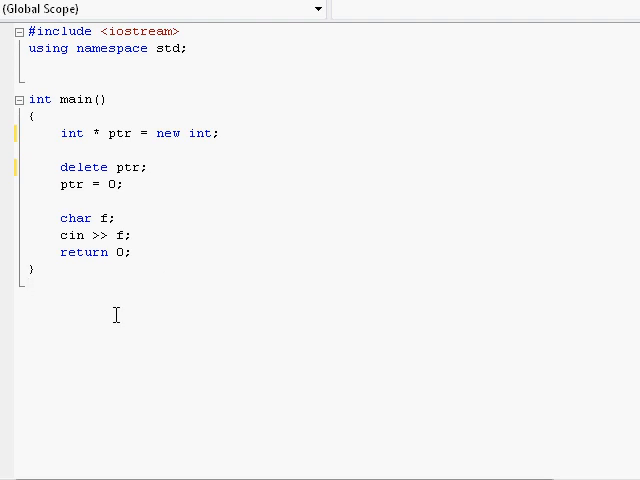
{"action": "mouse_move", "coordinate": [560, 218]}
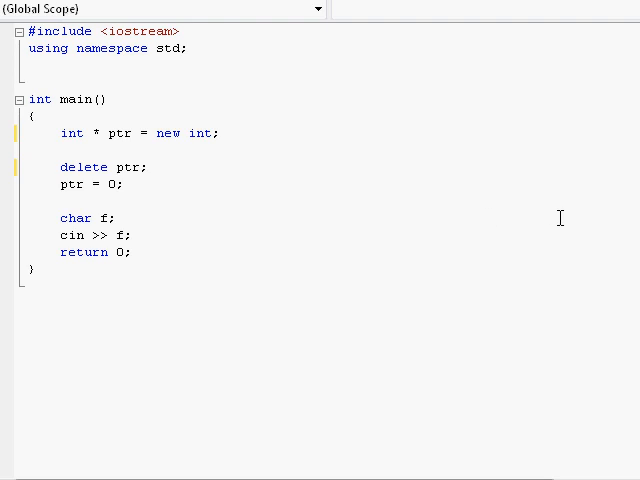
{"action": "mouse_move", "coordinate": [172, 306]}
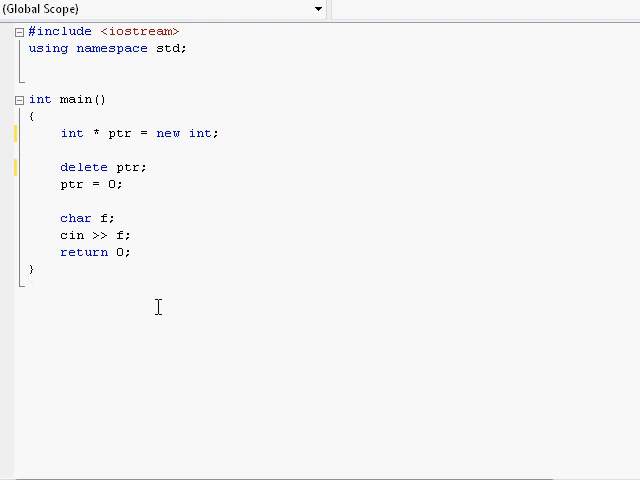
- Inspect the pointer line in main, then select and deselect all the code
{"action": "double_click", "coordinate": [126, 167]}
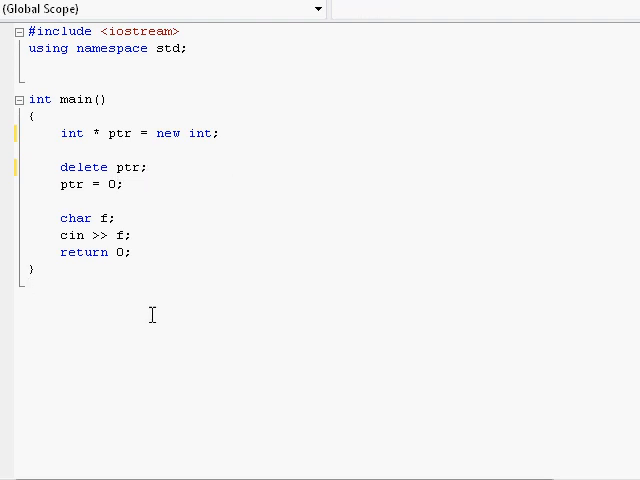
{"action": "mouse_move", "coordinate": [171, 230]}
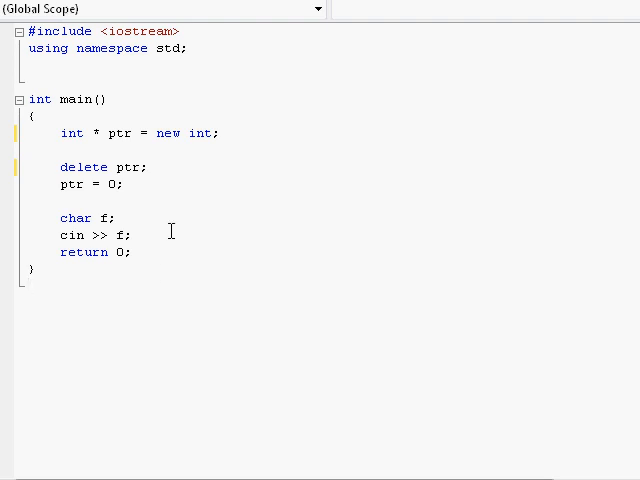
{"action": "mouse_move", "coordinate": [57, 316]}
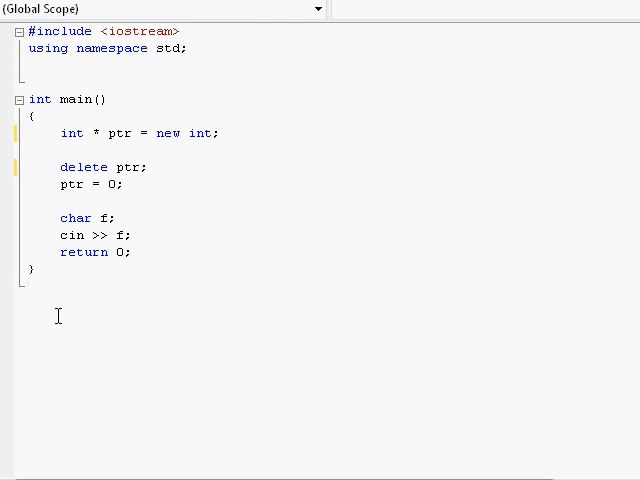
{"action": "left_click", "coordinate": [147, 166]}
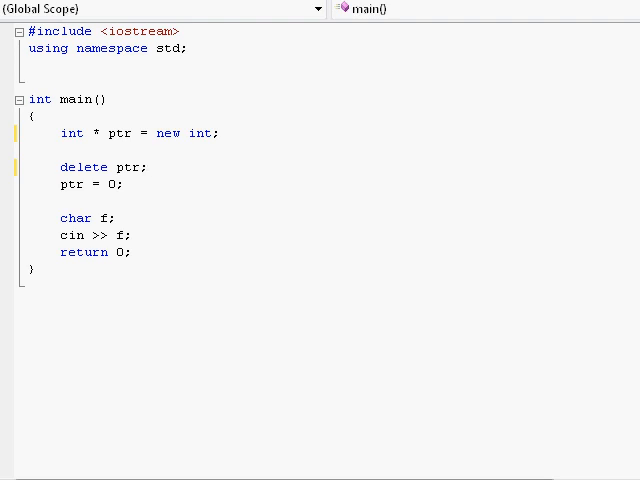
{"action": "left_click", "coordinate": [147, 167]}
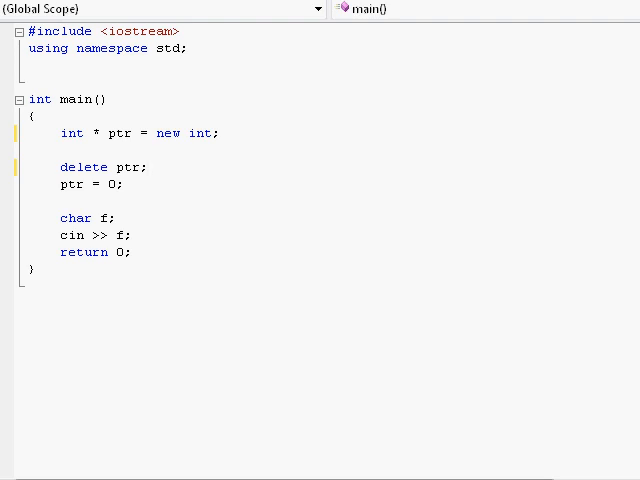
{"action": "left_click", "coordinate": [145, 167]}
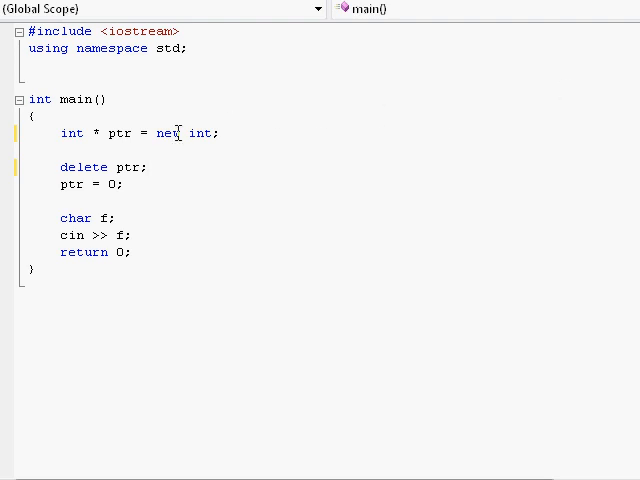
{"action": "mouse_move", "coordinate": [210, 258]}
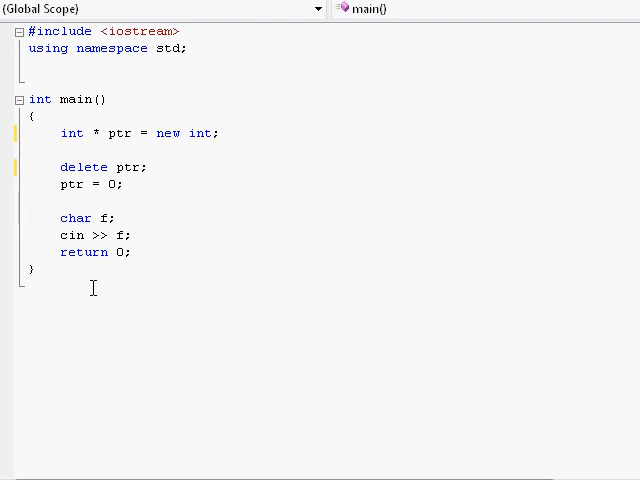
{"action": "key", "text": "ctrl+a"}
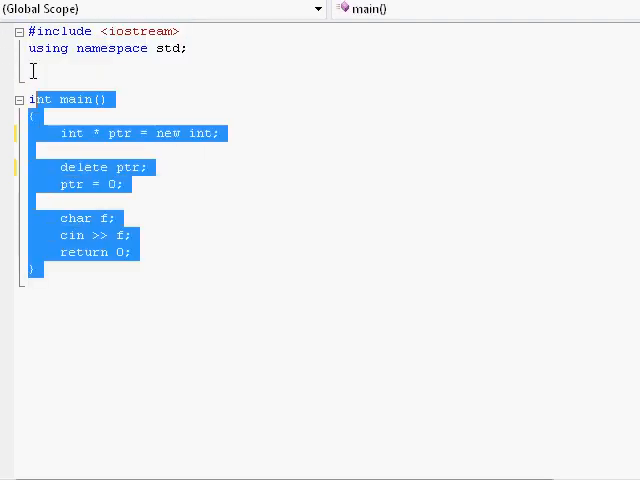
{"action": "left_click", "coordinate": [63, 318]}
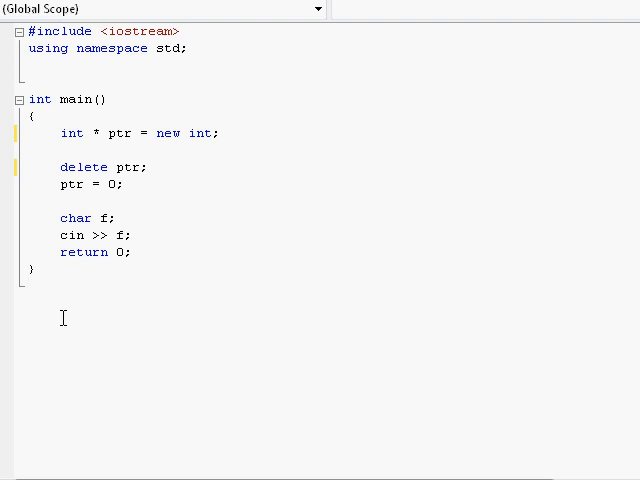
{"action": "mouse_move", "coordinate": [110, 133]}
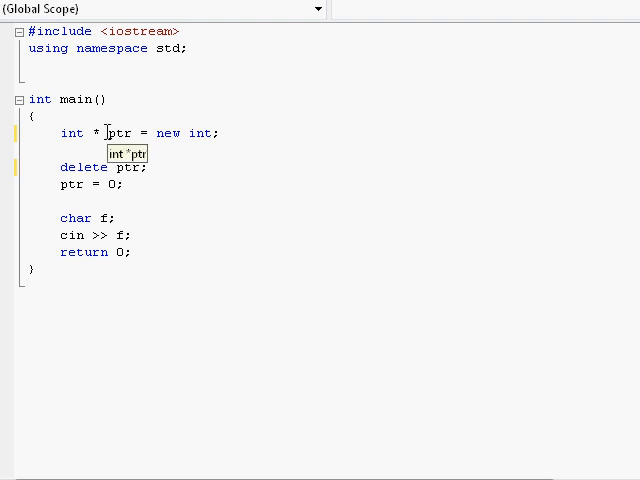
- Inspect main's pointer lines and select the code from new int through the cin line
{"action": "double_click", "coordinate": [119, 133]}
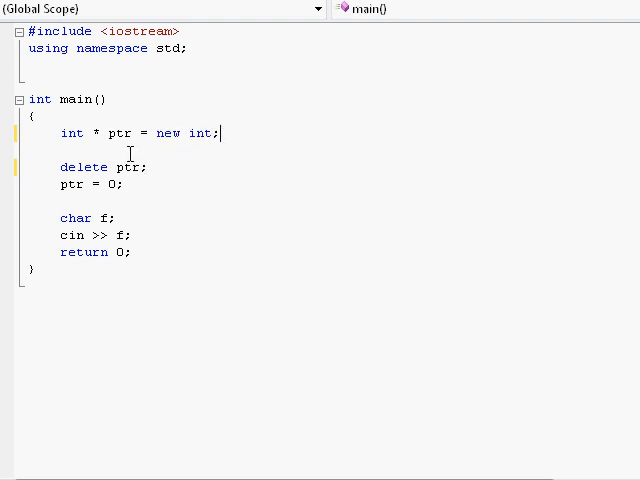
{"action": "mouse_move", "coordinate": [266, 214]}
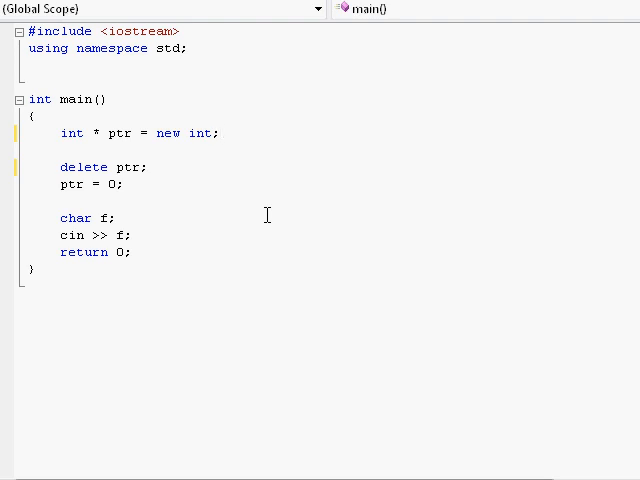
{"action": "left_click", "coordinate": [221, 133]}
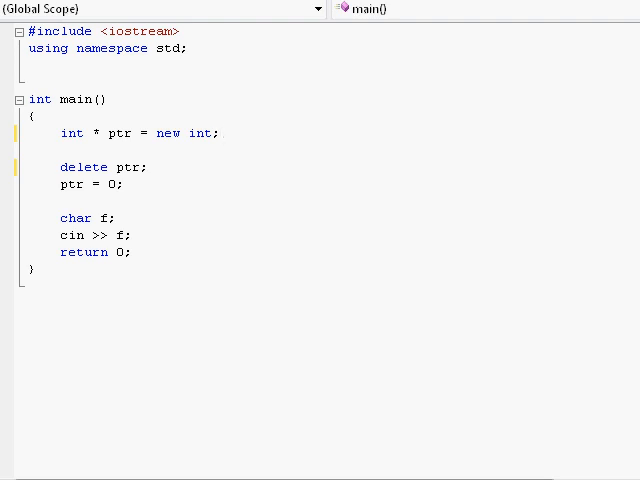
{"action": "left_click", "coordinate": [222, 133]}
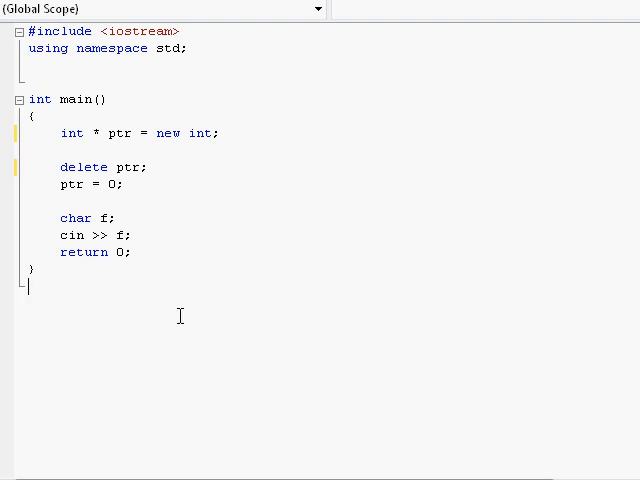
{"action": "mouse_move", "coordinate": [157, 138]}
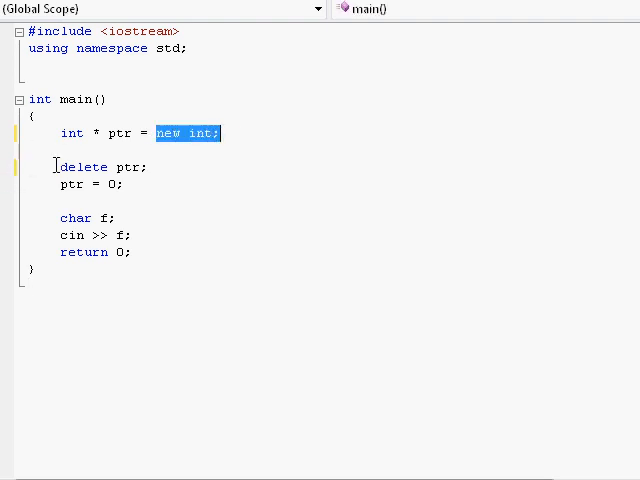
{"action": "left_click", "coordinate": [148, 167]}
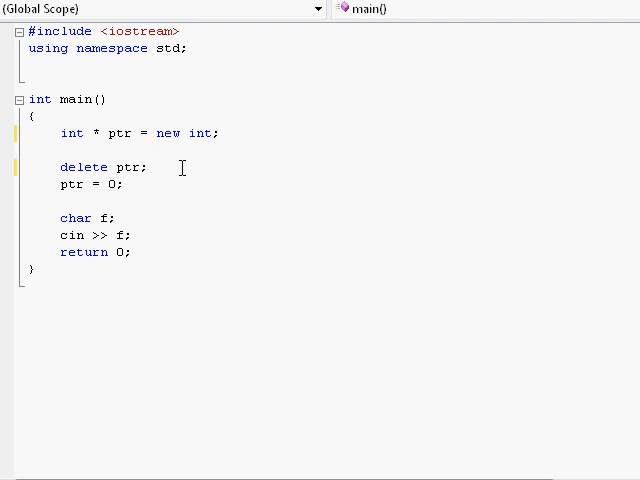
{"action": "double_click", "coordinate": [168, 133]}
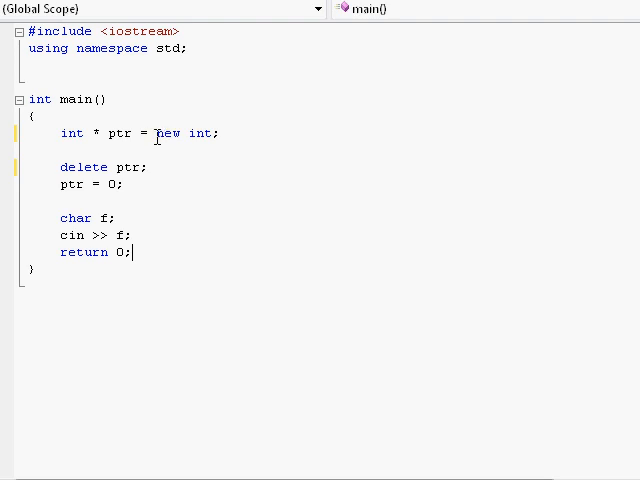
{"action": "left_click_drag", "start_coordinate": [155, 133], "coordinate": [131, 236]}
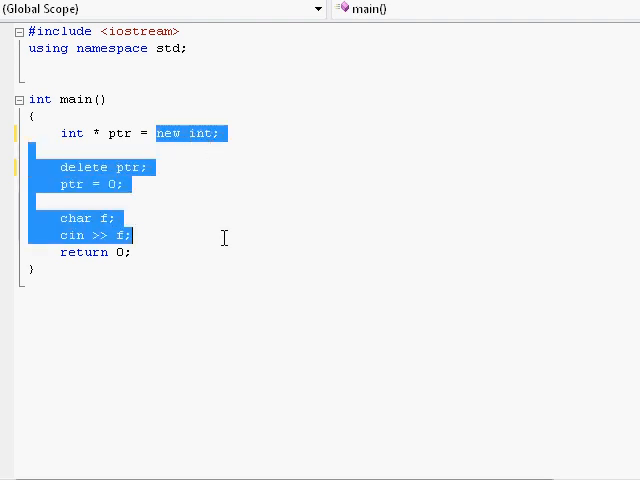
- Select all, then the delete and pointer reset lines through main's end, and deselect
{"action": "left_click", "coordinate": [90, 286]}
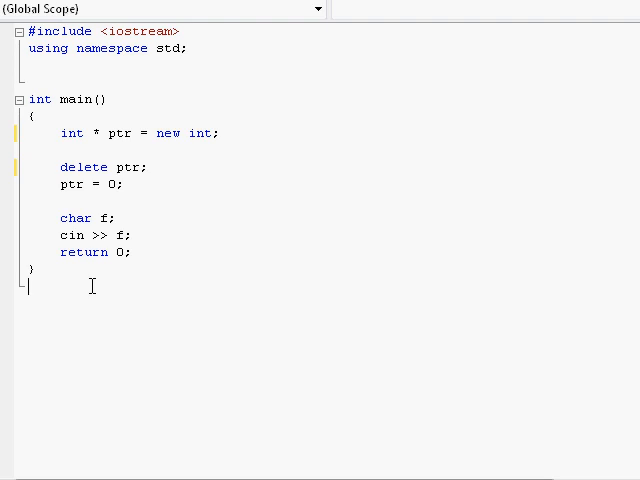
{"action": "key", "text": "ctrl+a"}
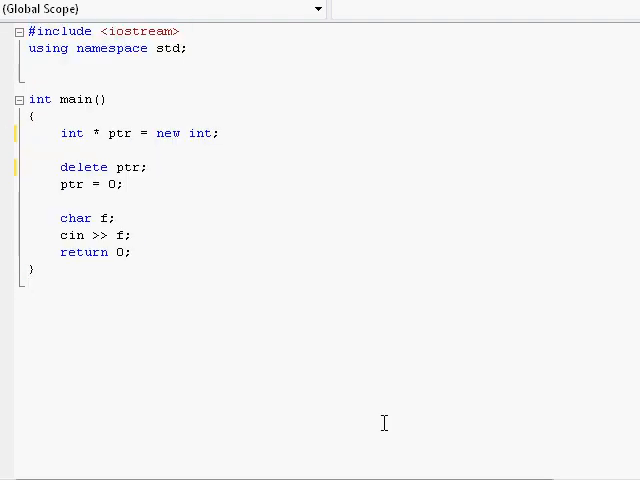
{"action": "left_click", "coordinate": [33, 287]}
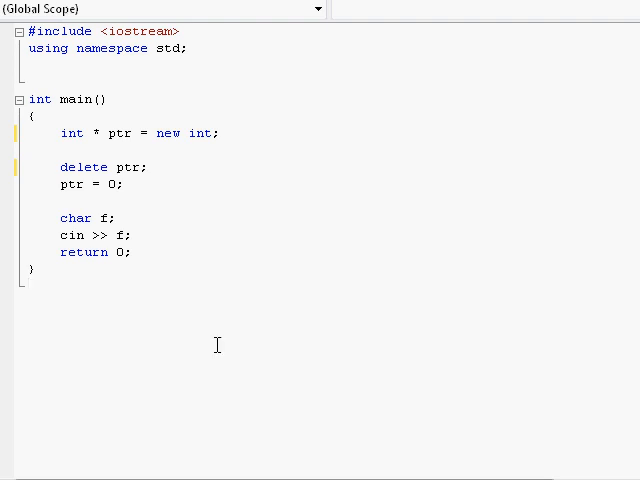
{"action": "double_click", "coordinate": [167, 133]}
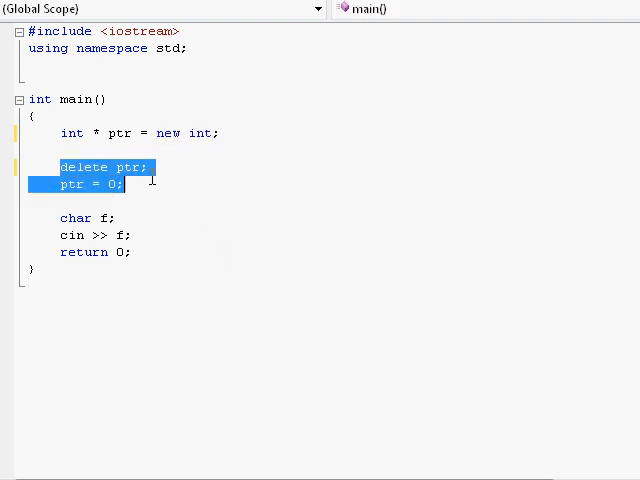
{"action": "left_click", "coordinate": [176, 314]}
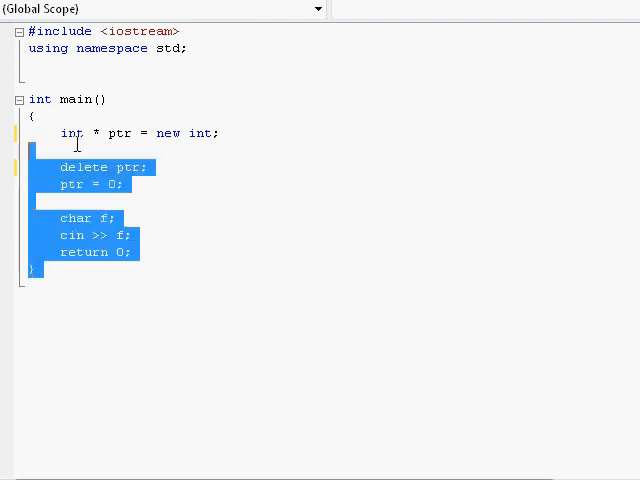
{"action": "left_click", "coordinate": [150, 297]}
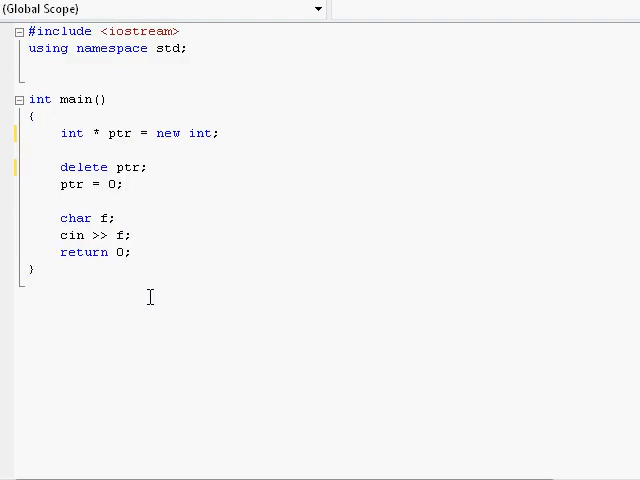
{"action": "mouse_move", "coordinate": [168, 308]}
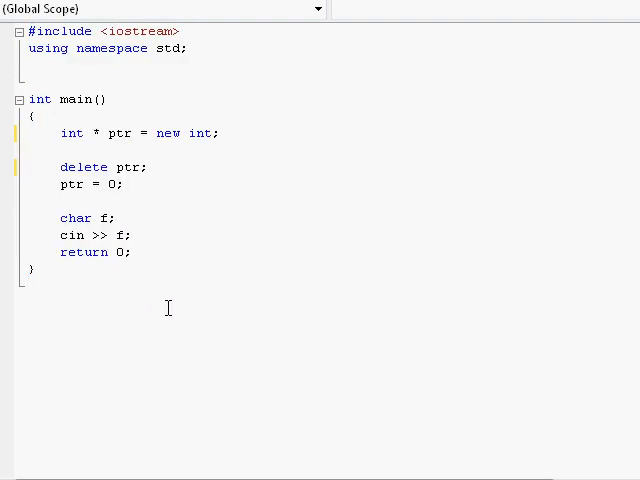
{"action": "mouse_move", "coordinate": [180, 305]}
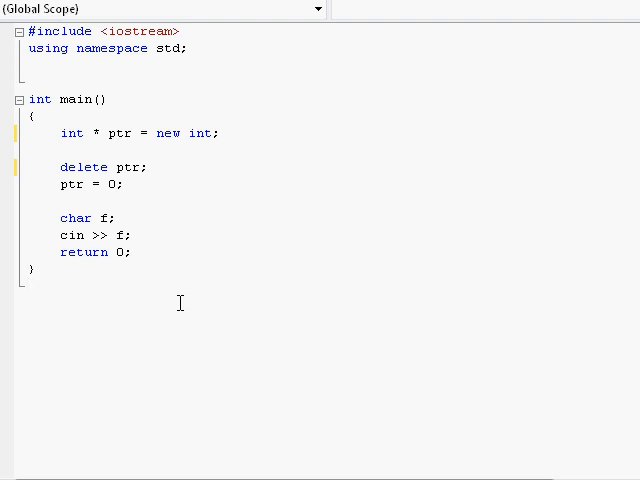
{"action": "mouse_move", "coordinate": [90, 382]}
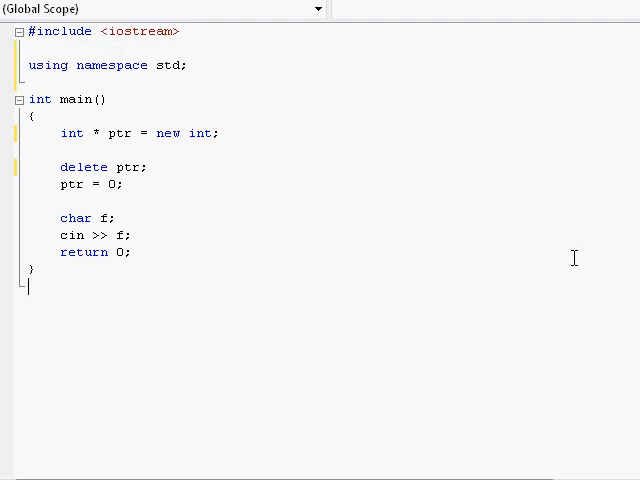
{"action": "mouse_move", "coordinate": [490, 294]}
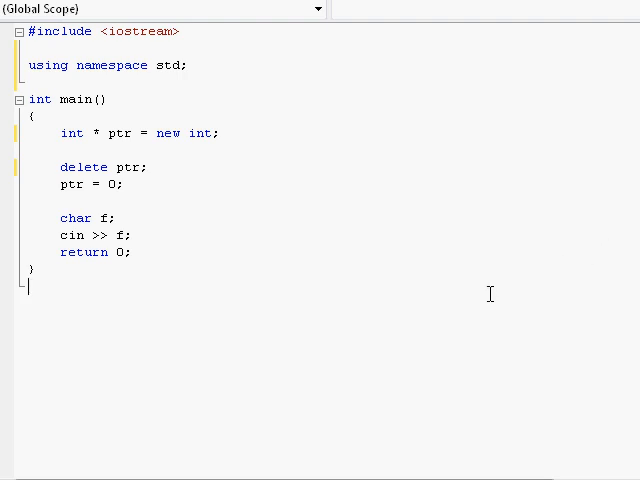
{"action": "mouse_move", "coordinate": [175, 349]}
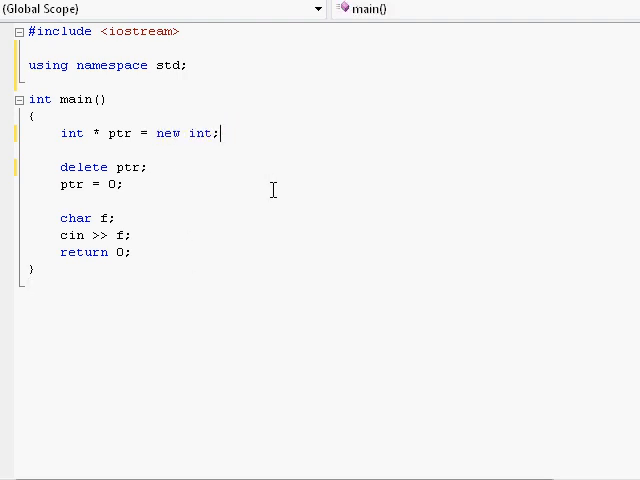
{"action": "mouse_move", "coordinate": [274, 260]}
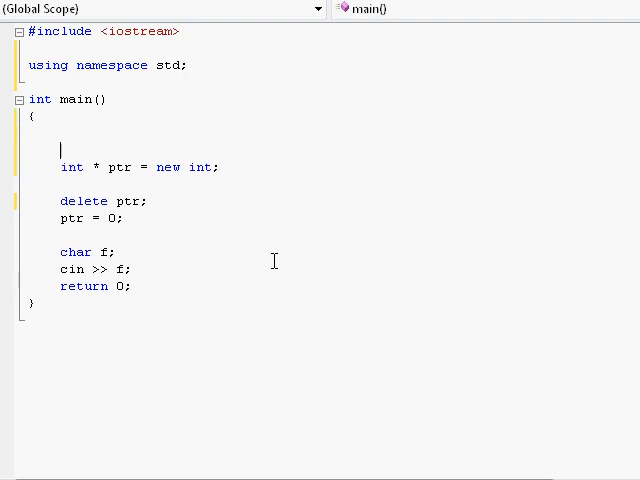
- Delete main's int* ptr, delete ptr and ptr = 0 lines, starting main with 'const'
{"action": "type", "text": "co"}
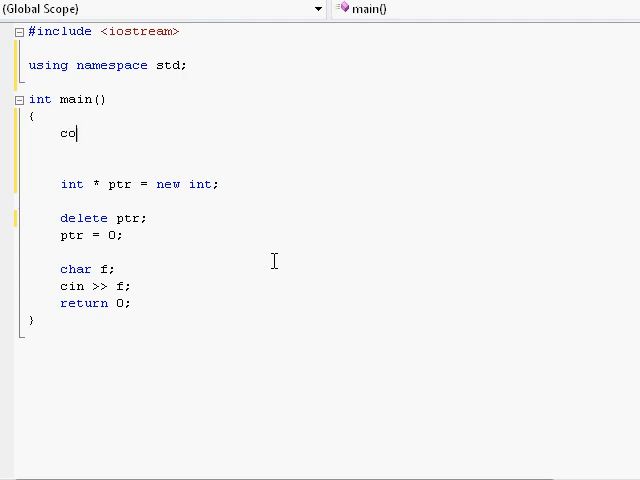
{"action": "type", "text": "nst"}
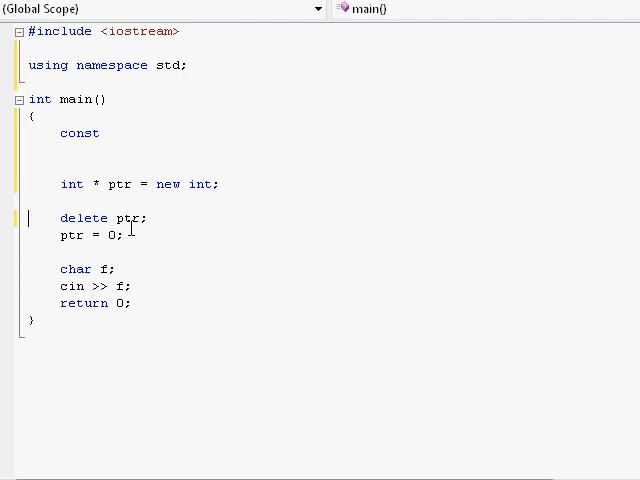
{"action": "double_click", "coordinate": [80, 133]}
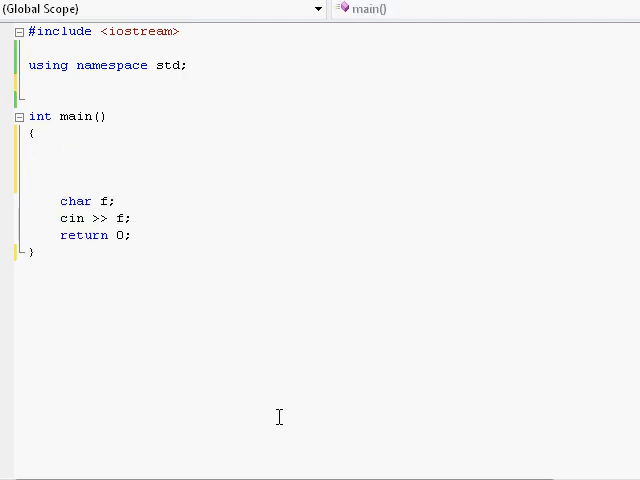
{"action": "left_click", "coordinate": [61, 150]}
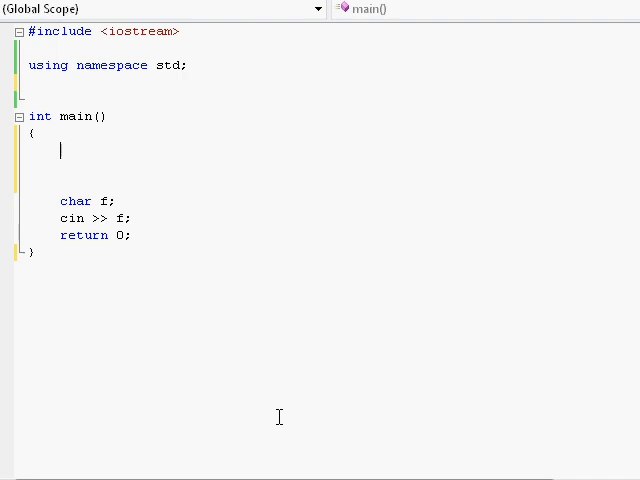
{"action": "type", "text": "const"}
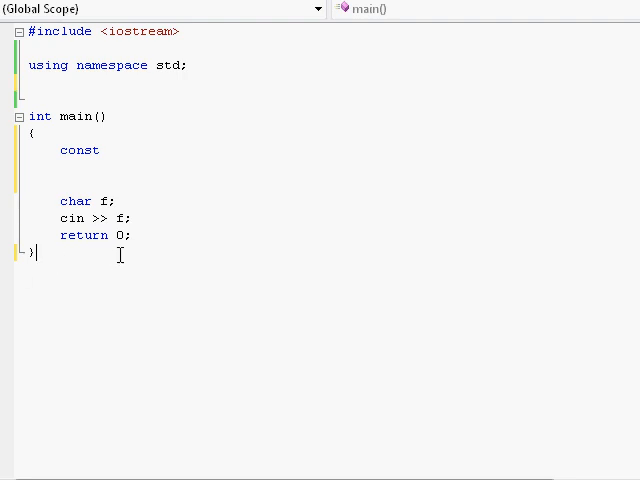
{"action": "mouse_move", "coordinate": [190, 252]}
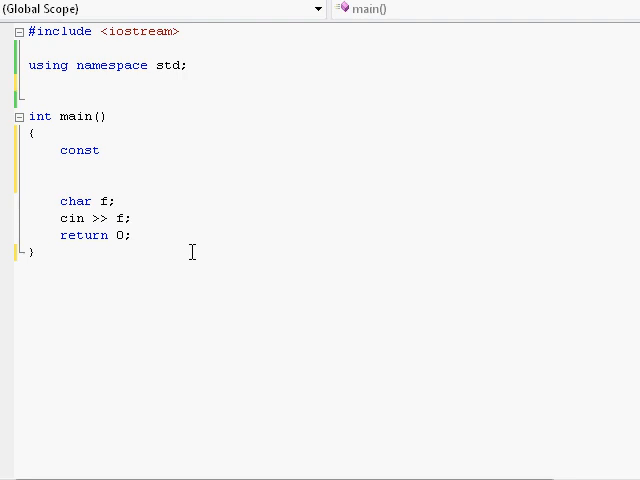
{"action": "mouse_move", "coordinate": [169, 148]}
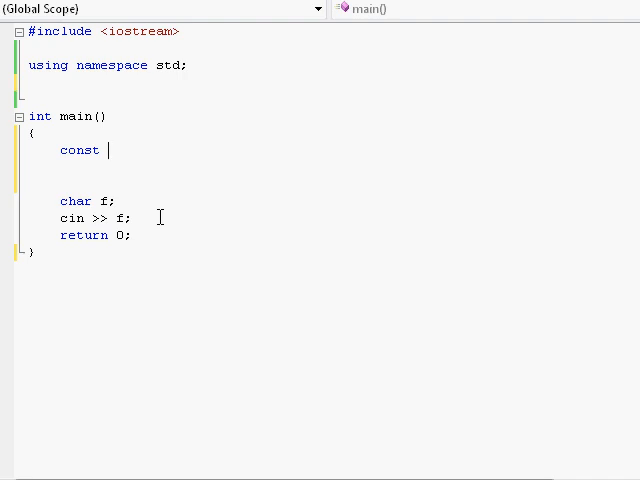
{"action": "left_click", "coordinate": [133, 234]}
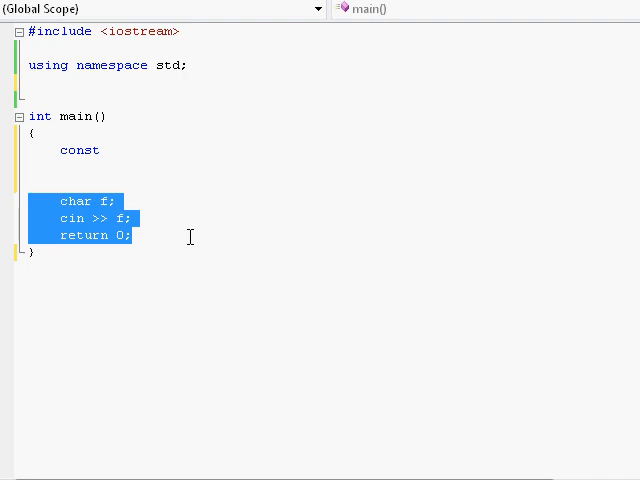
{"action": "mouse_move", "coordinate": [108, 252]}
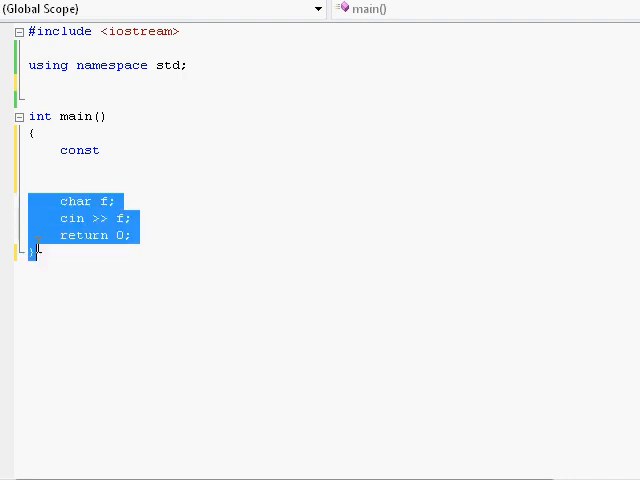
{"action": "left_click", "coordinate": [34, 252]}
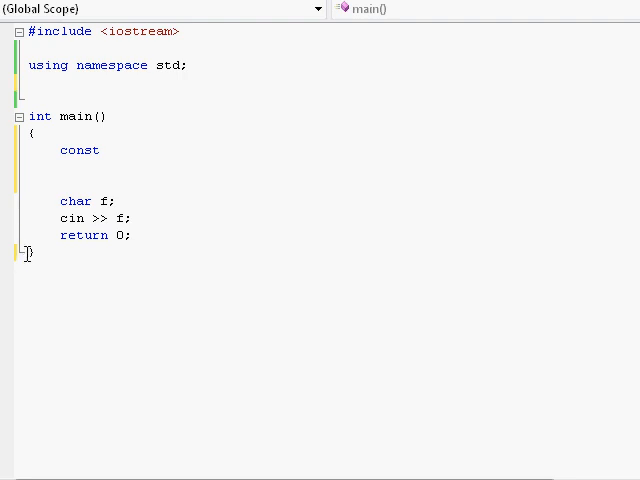
{"action": "left_click_drag", "start_coordinate": [57, 201], "coordinate": [140, 235]}
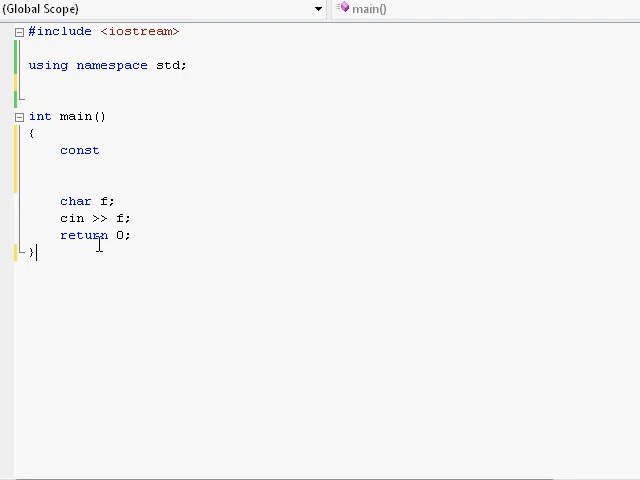
{"action": "left_click_drag", "start_coordinate": [62, 218], "coordinate": [140, 235]}
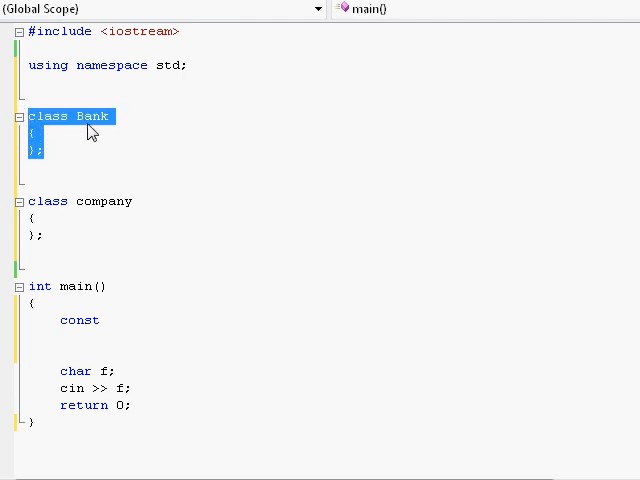
{"action": "left_click", "coordinate": [45, 140]}
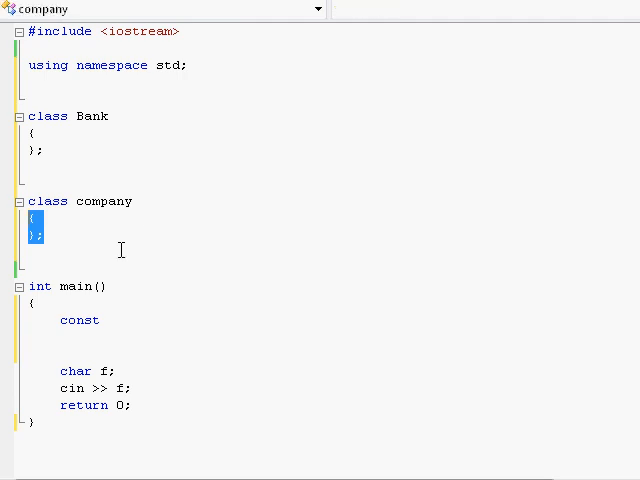
{"action": "left_click", "coordinate": [44, 235]}
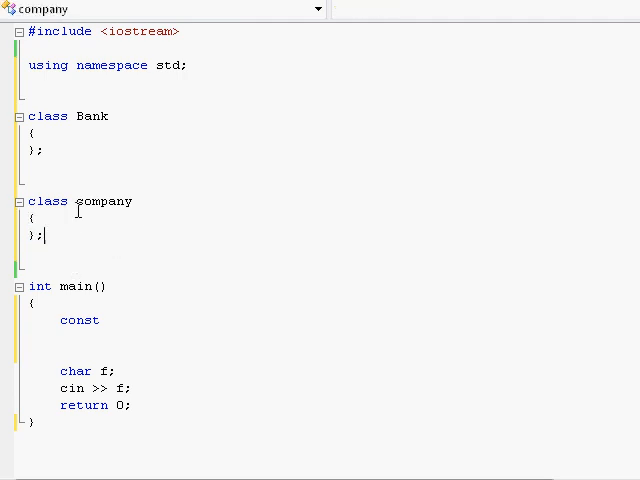
{"action": "double_click", "coordinate": [88, 116]}
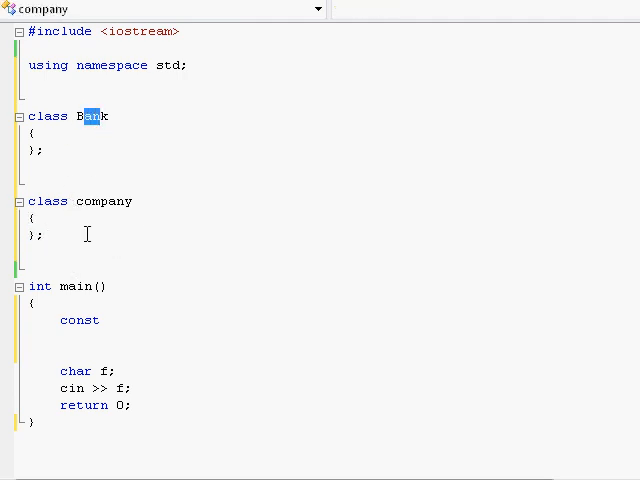
{"action": "double_click", "coordinate": [104, 201]}
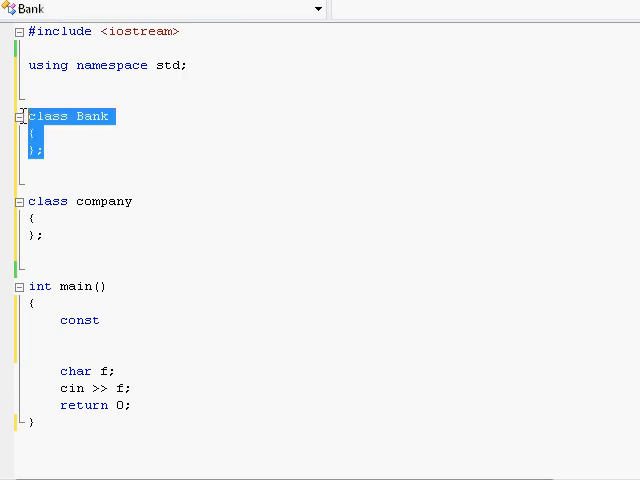
{"action": "double_click", "coordinate": [90, 115]}
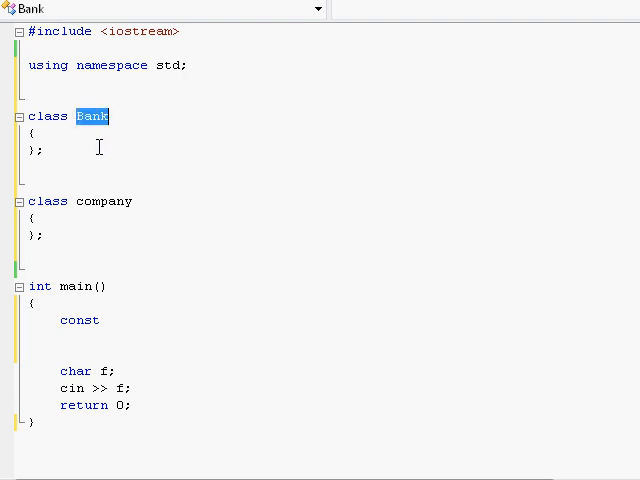
{"action": "mouse_move", "coordinate": [70, 208]}
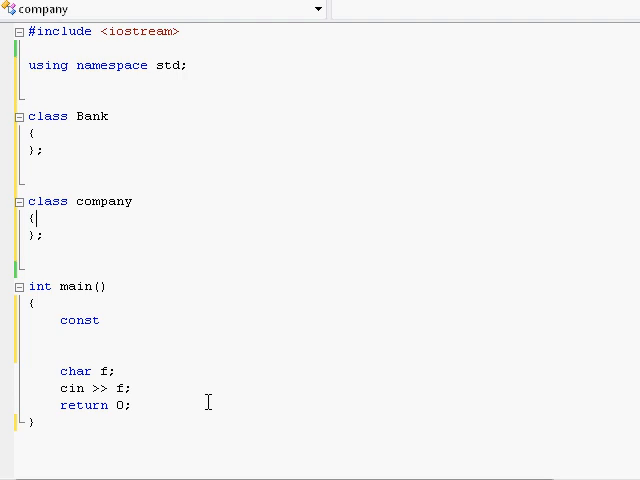
{"action": "mouse_move", "coordinate": [74, 239]}
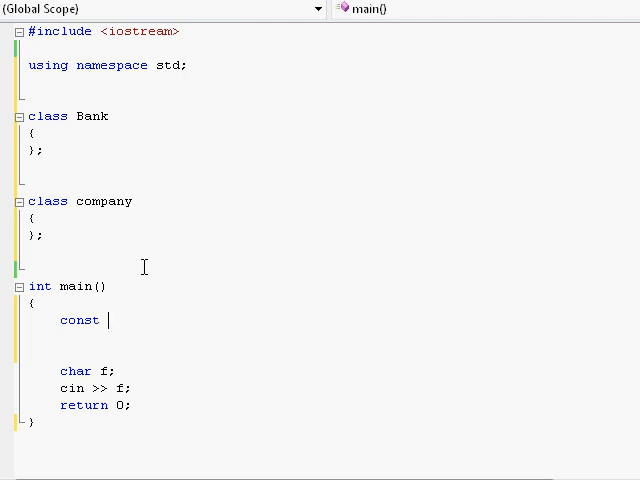
{"action": "mouse_move", "coordinate": [151, 330]}
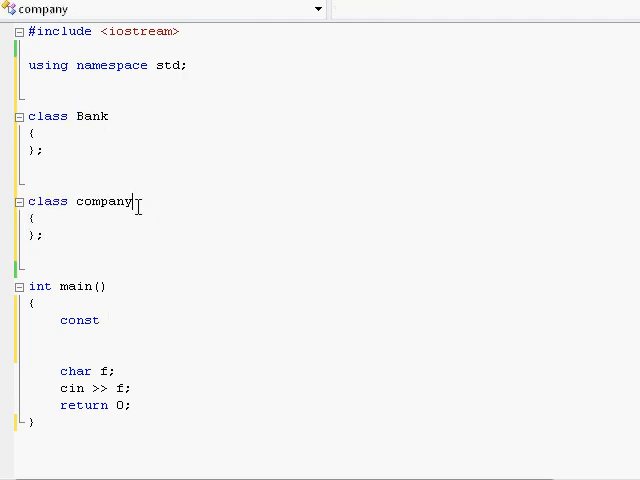
{"action": "double_click", "coordinate": [90, 116]}
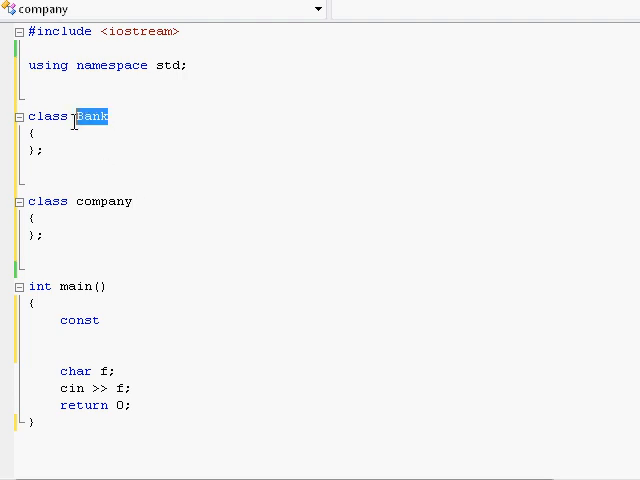
{"action": "left_click", "coordinate": [92, 116]}
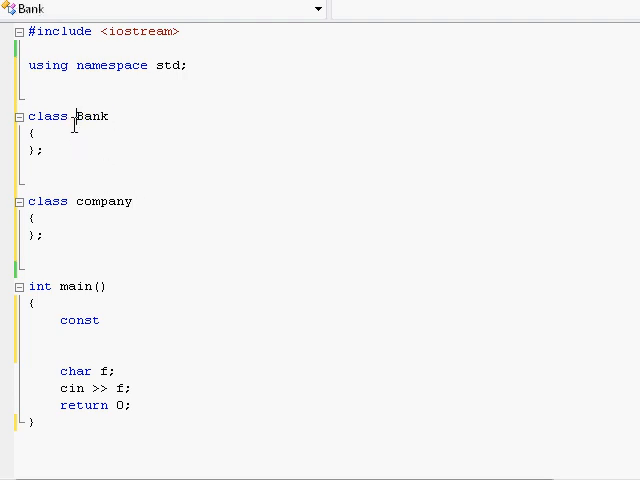
{"action": "double_click", "coordinate": [102, 201]}
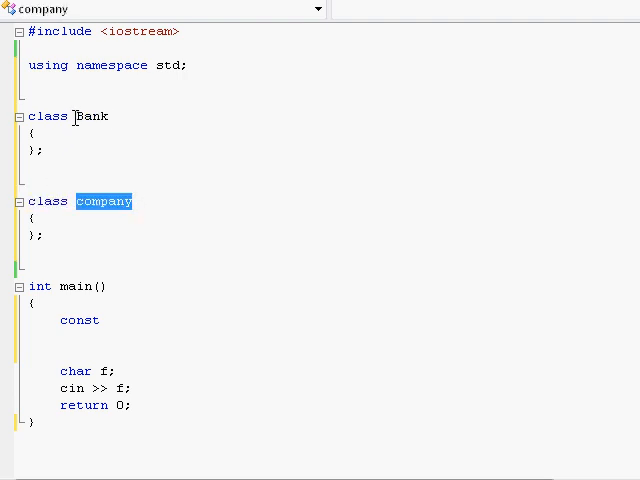
{"action": "mouse_move", "coordinate": [166, 201]}
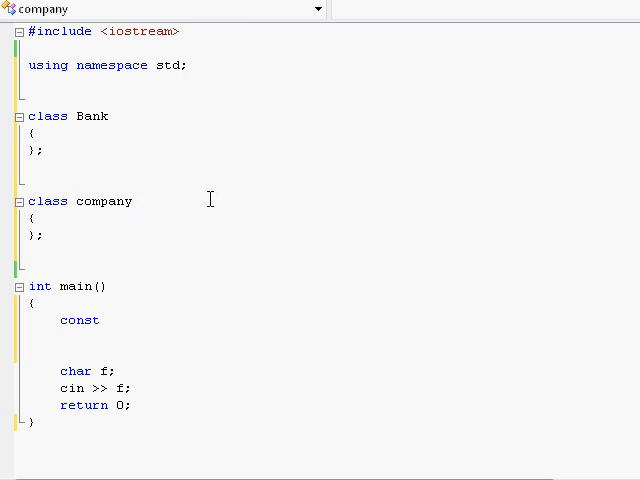
{"action": "mouse_move", "coordinate": [258, 227]}
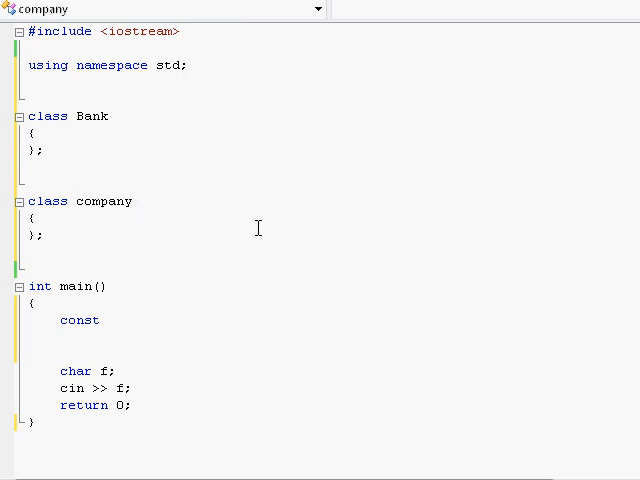
{"action": "left_click", "coordinate": [133, 201]}
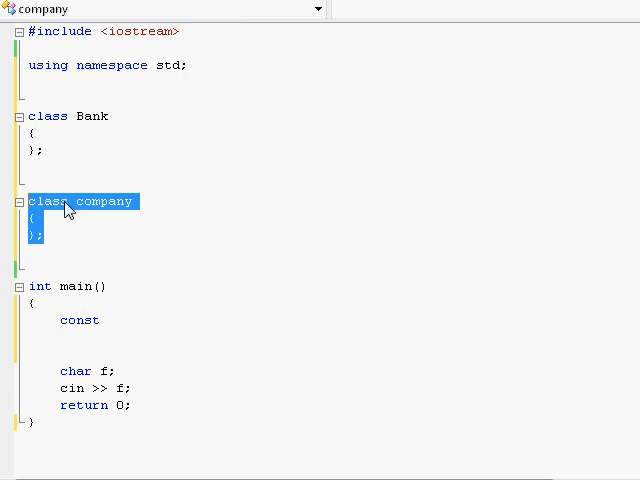
{"action": "left_click", "coordinate": [60, 116]}
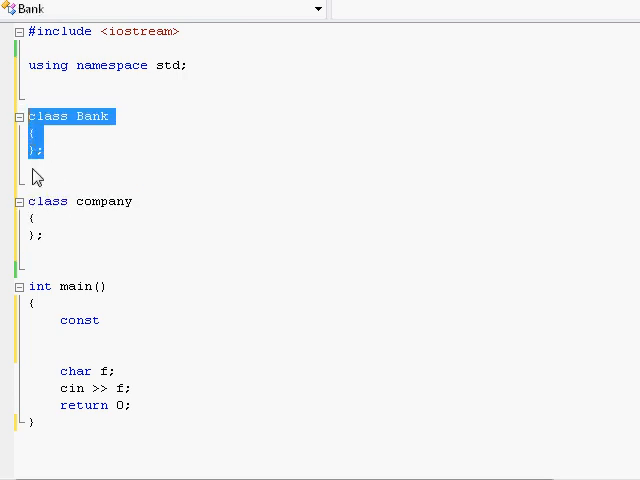
{"action": "mouse_move", "coordinate": [269, 324]}
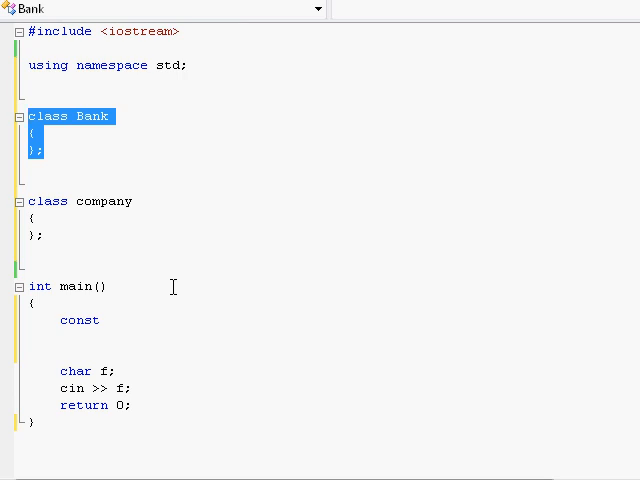
{"action": "left_click", "coordinate": [50, 151]}
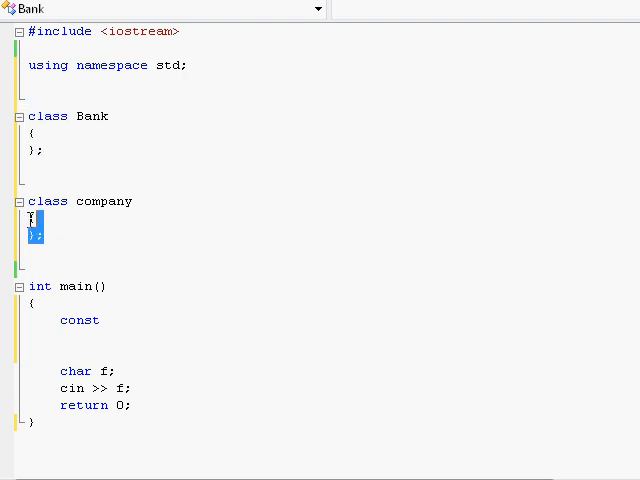
- Place the cursor on the 'company' class to begin editing it
{"action": "left_click", "coordinate": [58, 230]}
{"action": "type", "text": "C"}
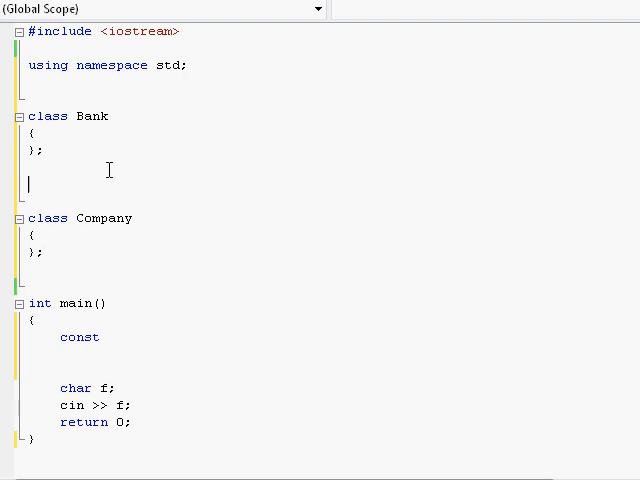
{"action": "mouse_move", "coordinate": [405, 160]}
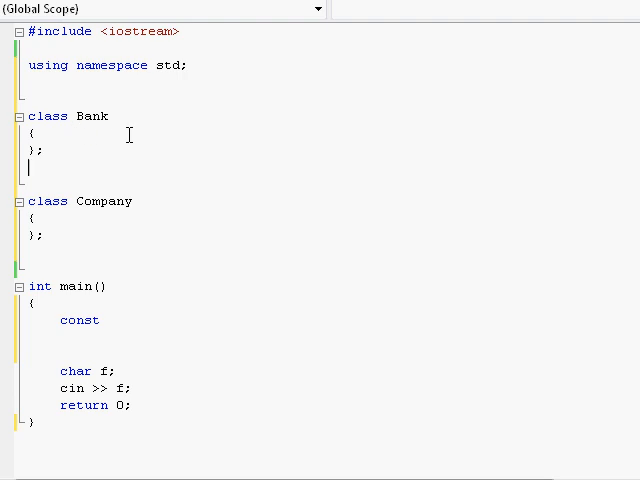
{"action": "mouse_move", "coordinate": [178, 131]}
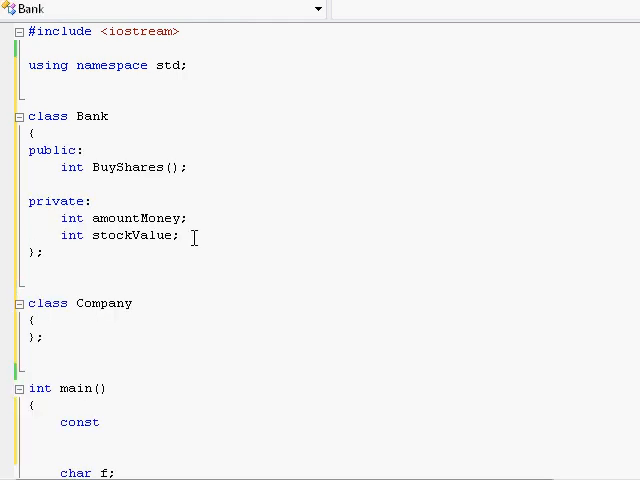
{"action": "left_click_drag", "start_coordinate": [85, 218], "coordinate": [180, 235]}
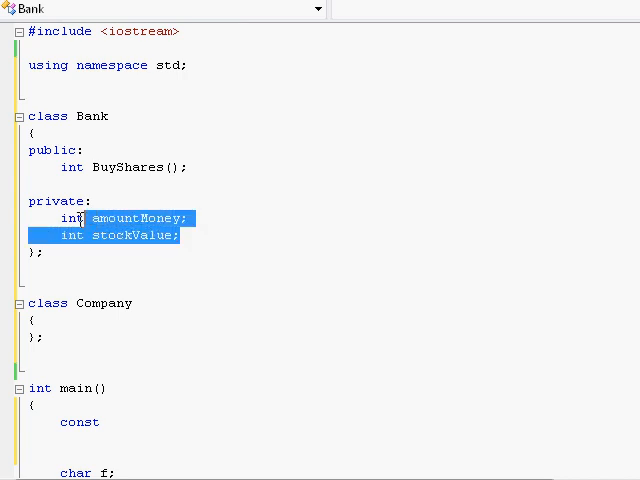
{"action": "left_click", "coordinate": [232, 237]}
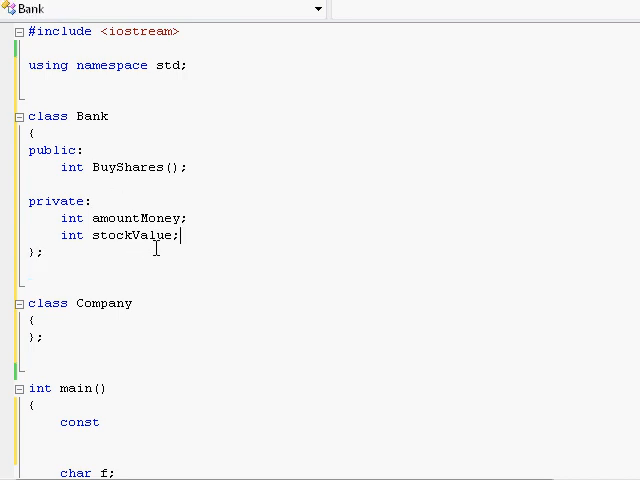
{"action": "double_click", "coordinate": [58, 201]}
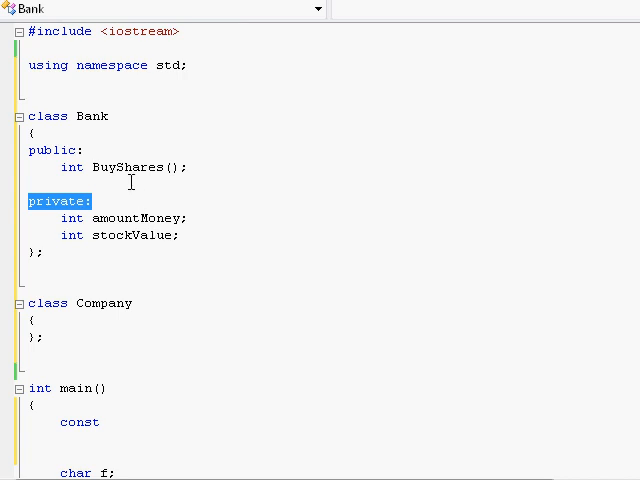
{"action": "mouse_move", "coordinate": [216, 230]}
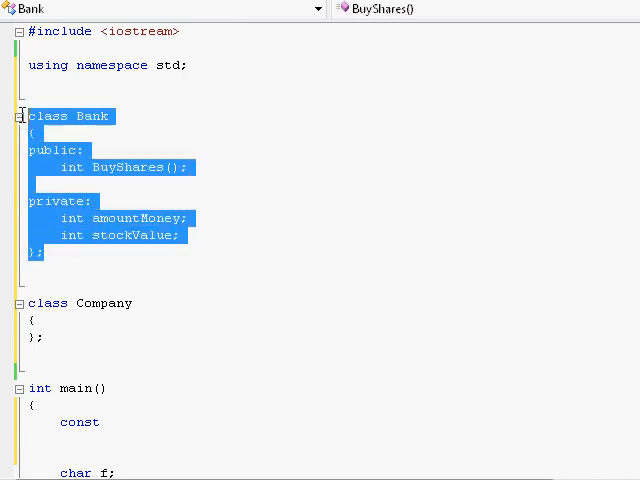
{"action": "left_click", "coordinate": [208, 245]}
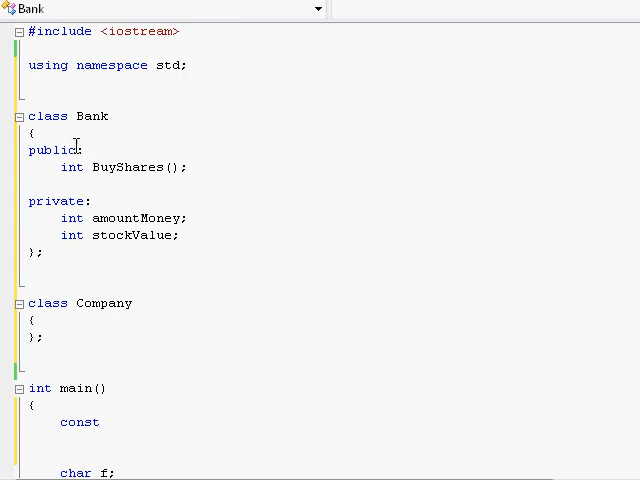
{"action": "double_click", "coordinate": [92, 116]}
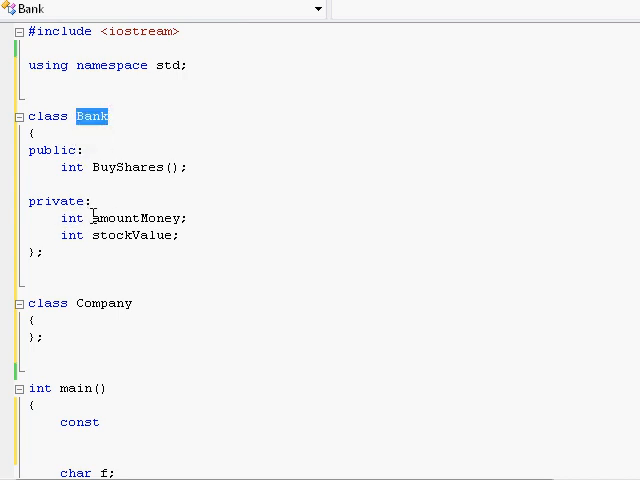
{"action": "double_click", "coordinate": [135, 218]}
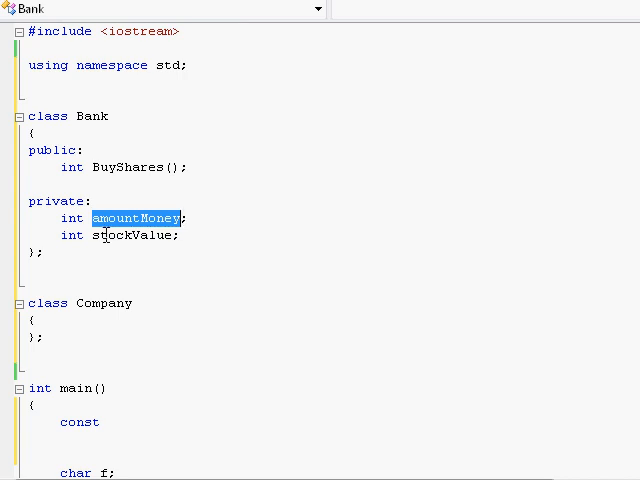
{"action": "double_click", "coordinate": [130, 235]}
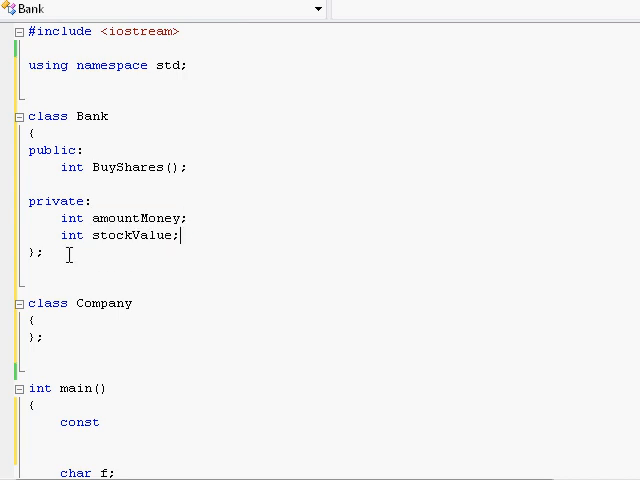
{"action": "mouse_move", "coordinate": [108, 257]}
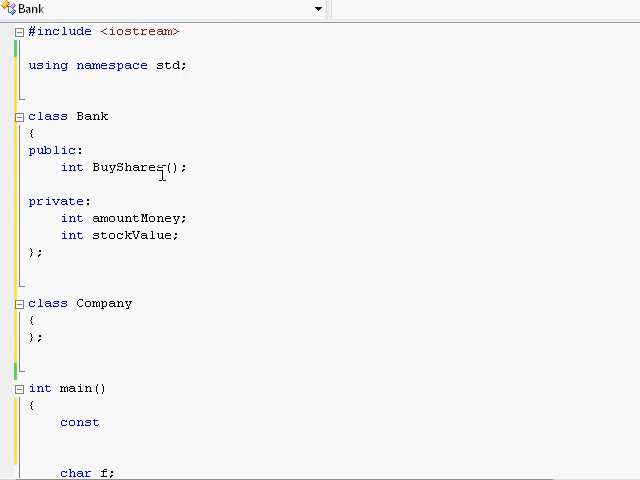
{"action": "double_click", "coordinate": [91, 116]}
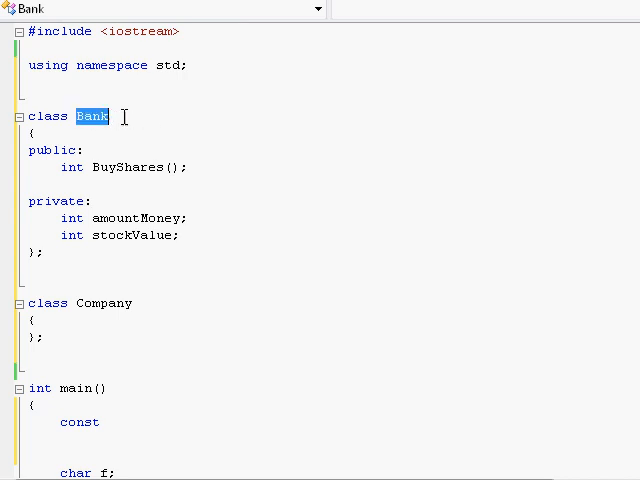
{"action": "left_click", "coordinate": [35, 151]}
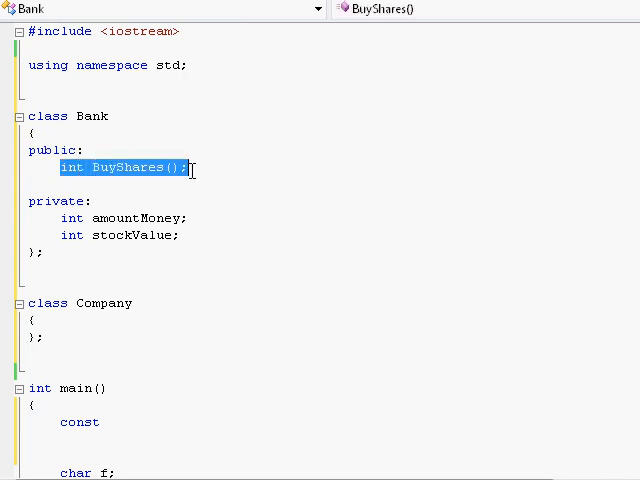
{"action": "left_click", "coordinate": [255, 220]}
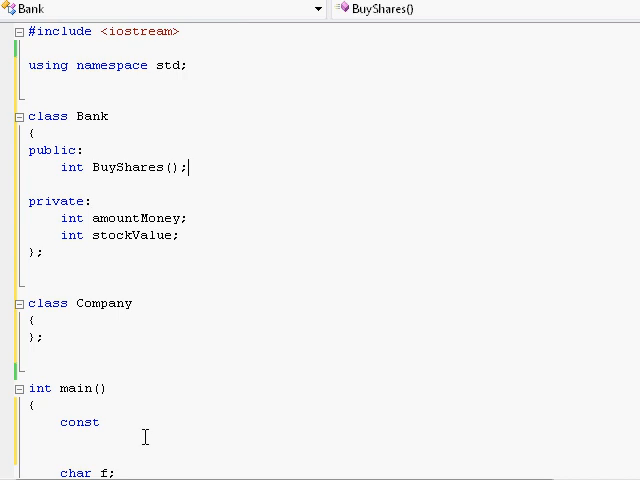
{"action": "double_click", "coordinate": [79, 422]}
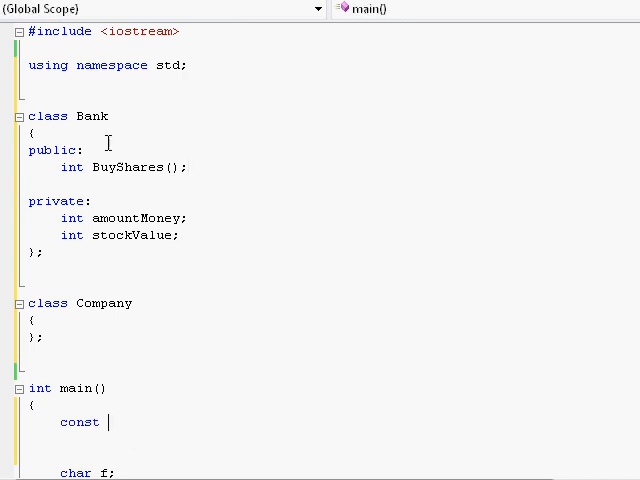
{"action": "double_click", "coordinate": [92, 116]}
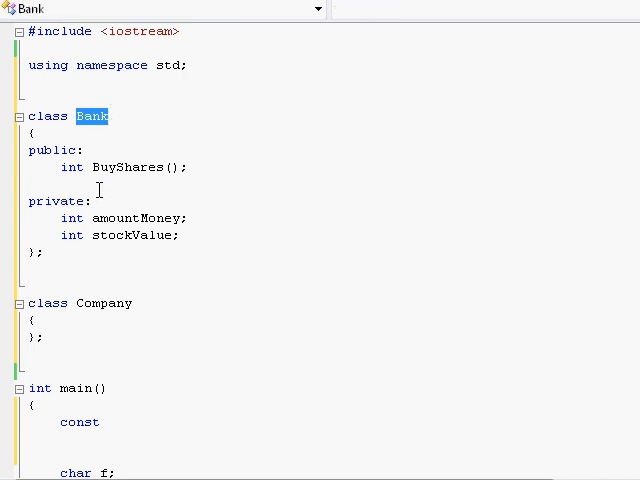
{"action": "mouse_move", "coordinate": [196, 239]}
{"action": "type", "text": "int GetMoney();"}
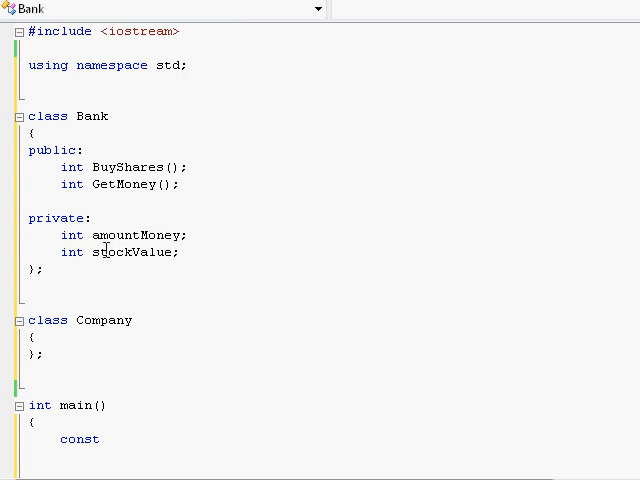
- Select text in the Bank class where the GetMoney declaration goes
{"action": "double_click", "coordinate": [133, 235]}
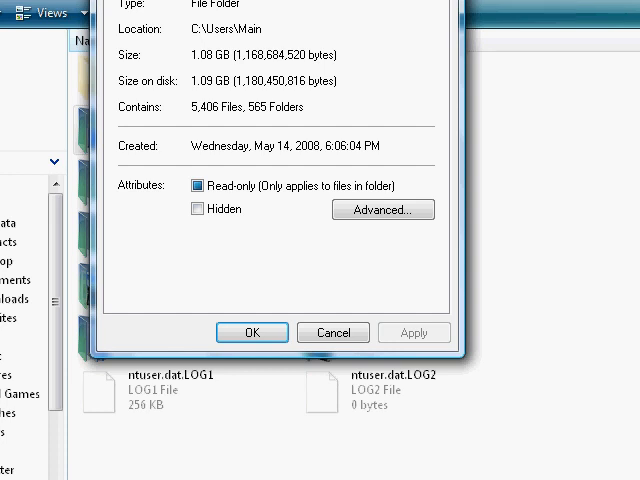
{"action": "mouse_move", "coordinate": [220, 252]}
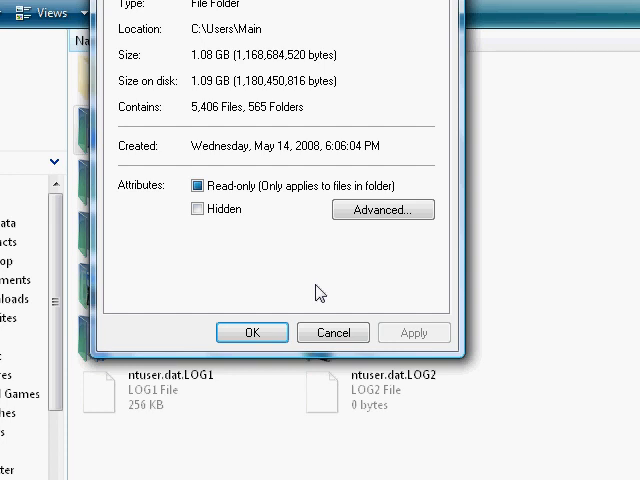
{"action": "mouse_move", "coordinate": [463, 280]}
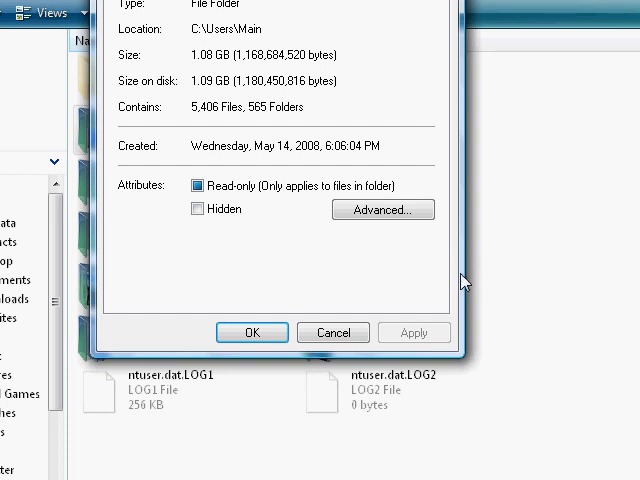
{"action": "mouse_move", "coordinate": [439, 291]}
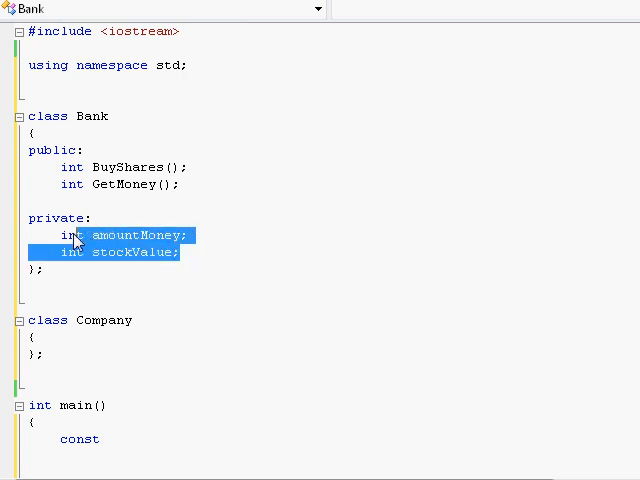
{"action": "left_click", "coordinate": [205, 273]}
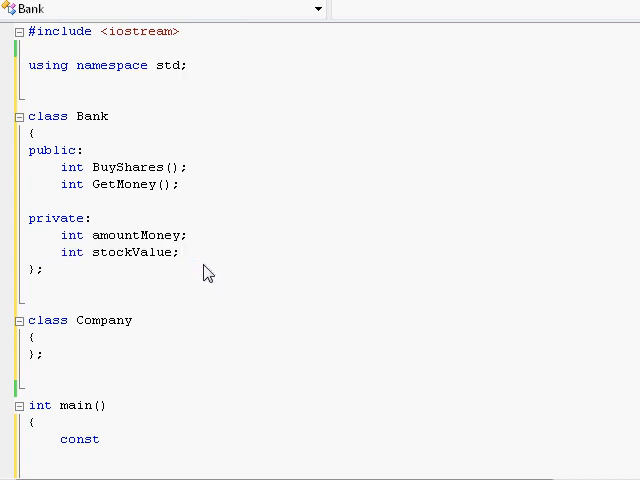